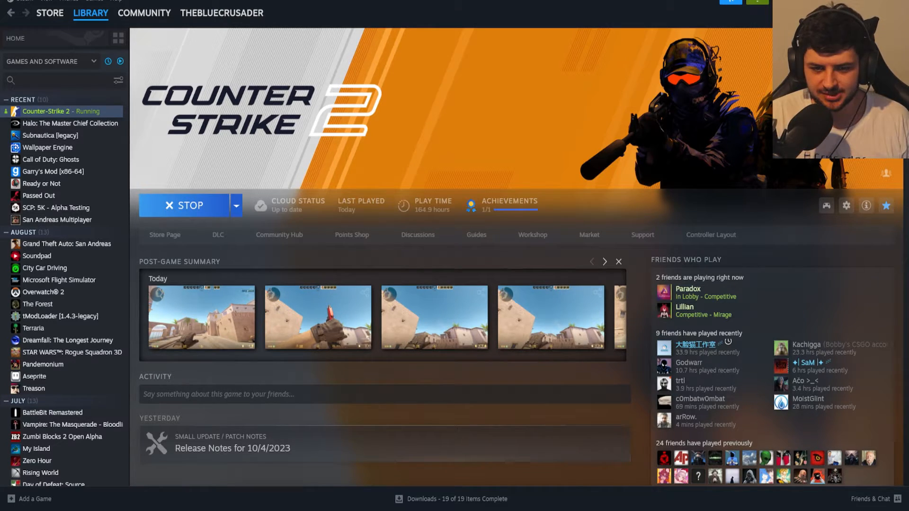
# Open the Properties window for Counter-Strike 2 from the Steam Library
pyautogui.rightClick(47, 111)
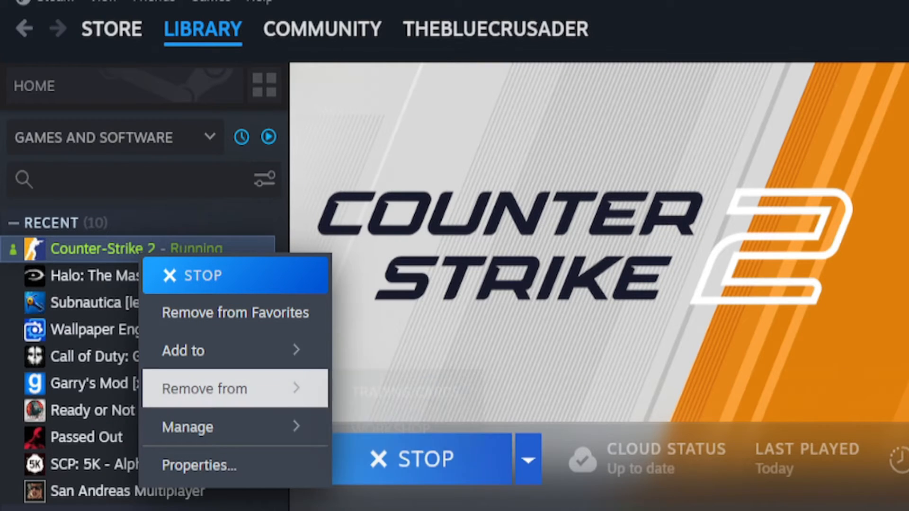
pyautogui.click(199, 465)
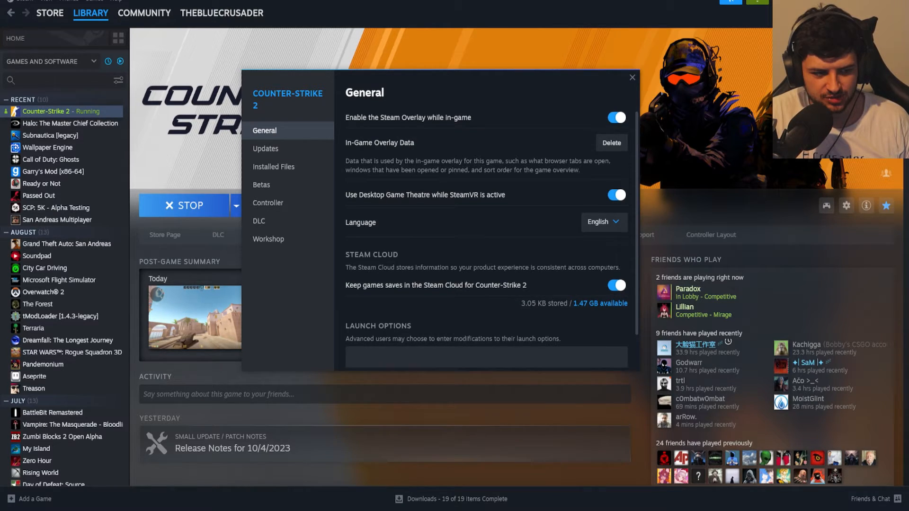
# Enter '-novid -high' into Counter-Strike 2's Launch Options field
pyautogui.scroll(-3)
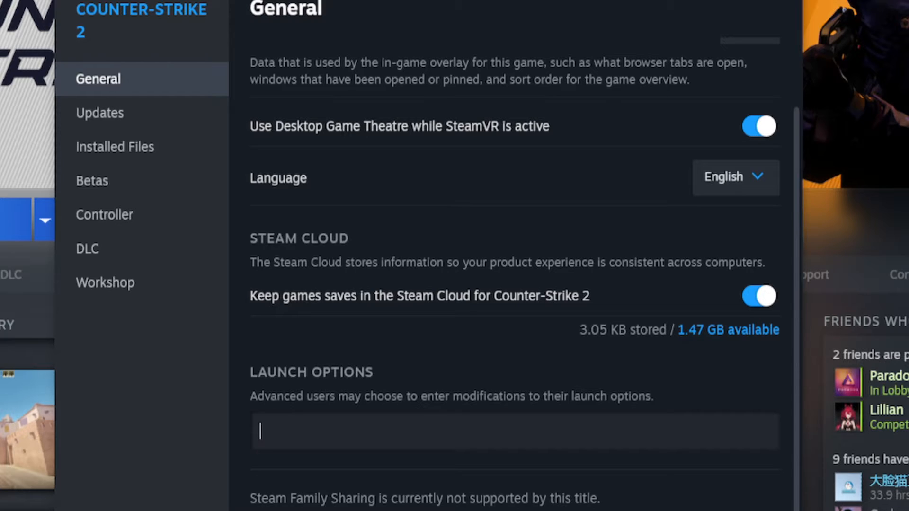
pyautogui.write('-novid')
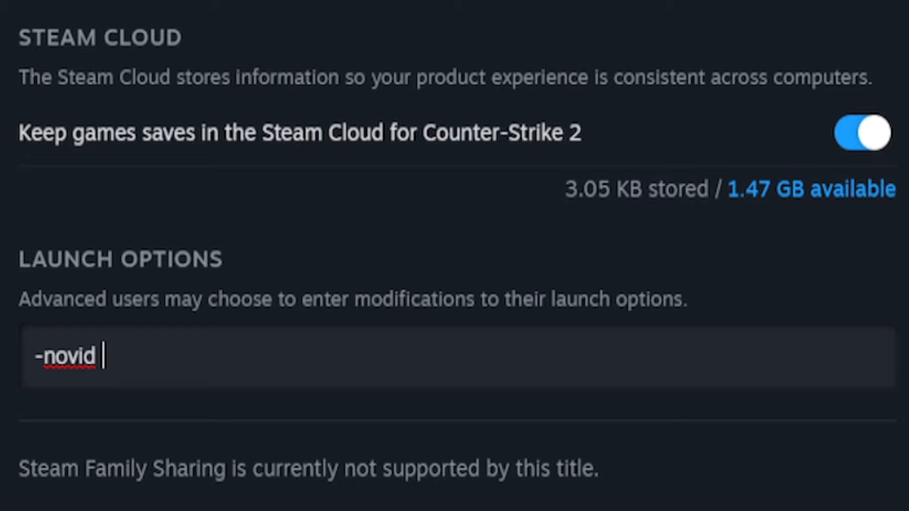
pyautogui.write('-')
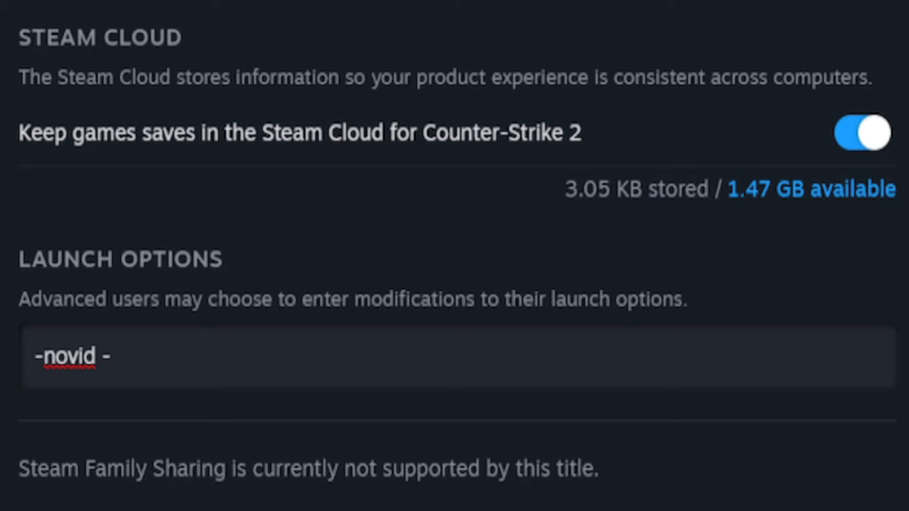
pyautogui.write('high')
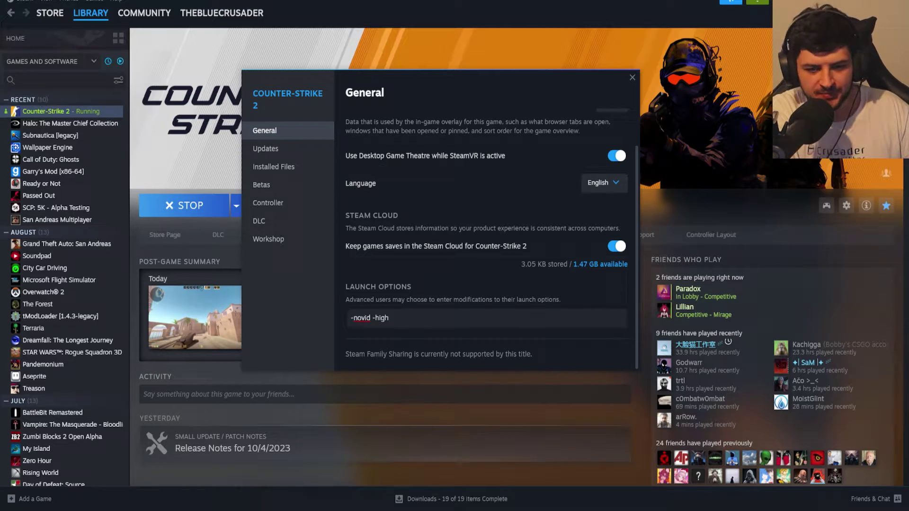
# Append '-threads 8 -nod3d9ex -noaafonts -no joy' to the launch options
pyautogui.write('-threads')
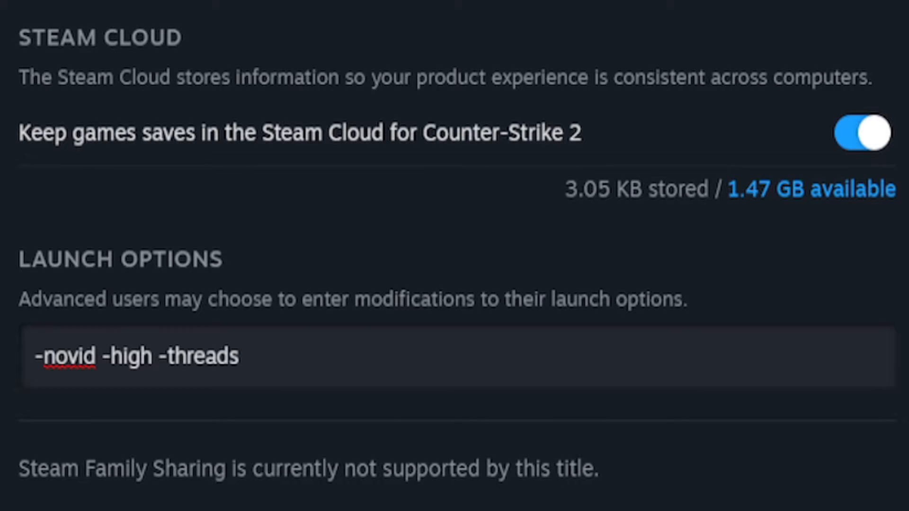
pyautogui.write('8')
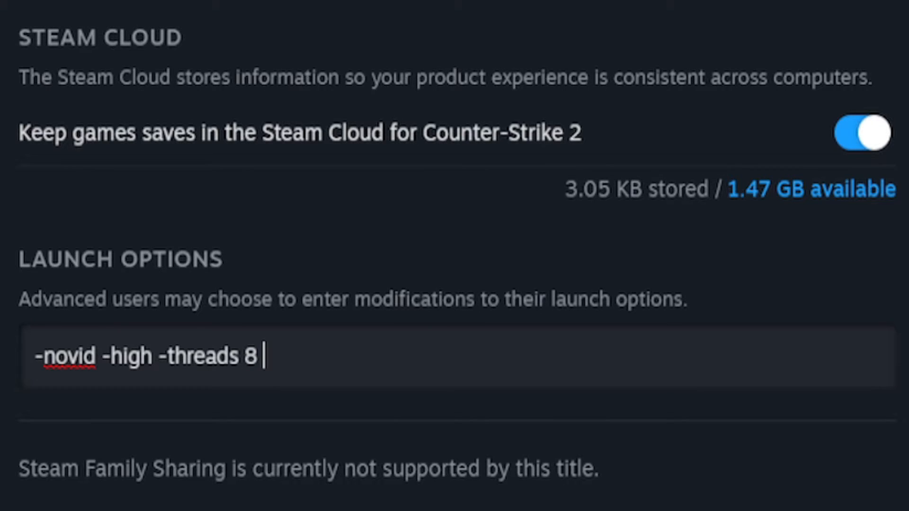
pyautogui.write('-')
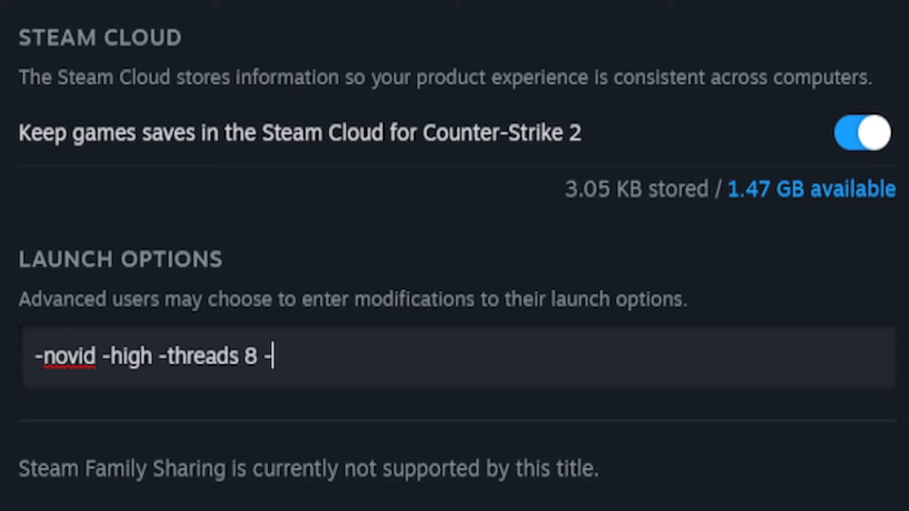
pyautogui.write('nod3d9ex')
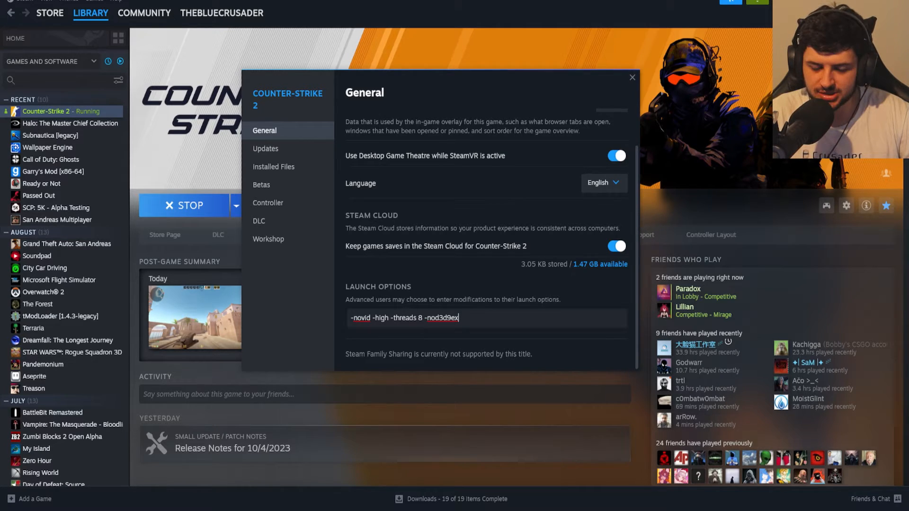
pyautogui.write('-no')
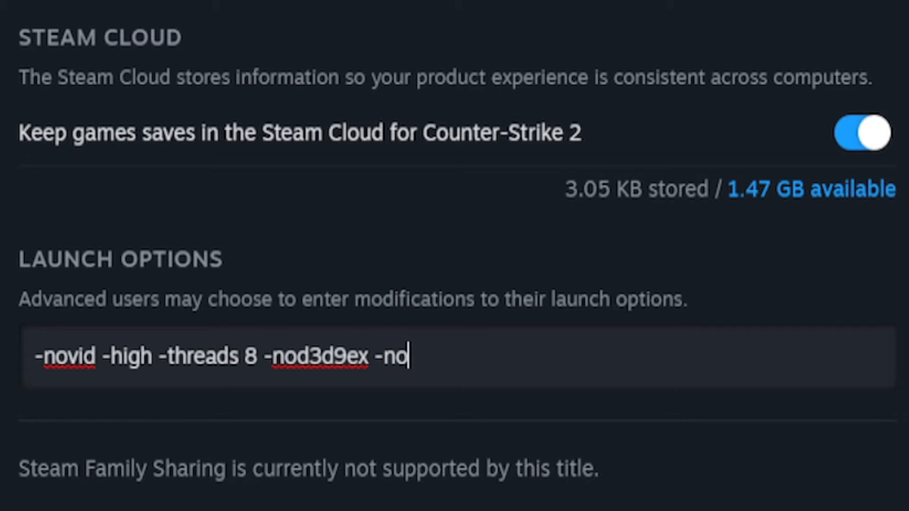
pyautogui.write('aafonts')
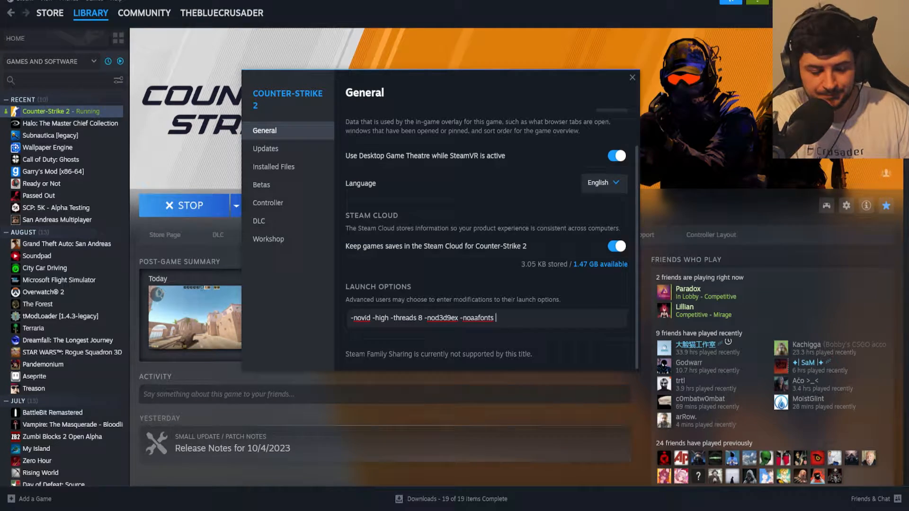
pyautogui.write('-no joy')
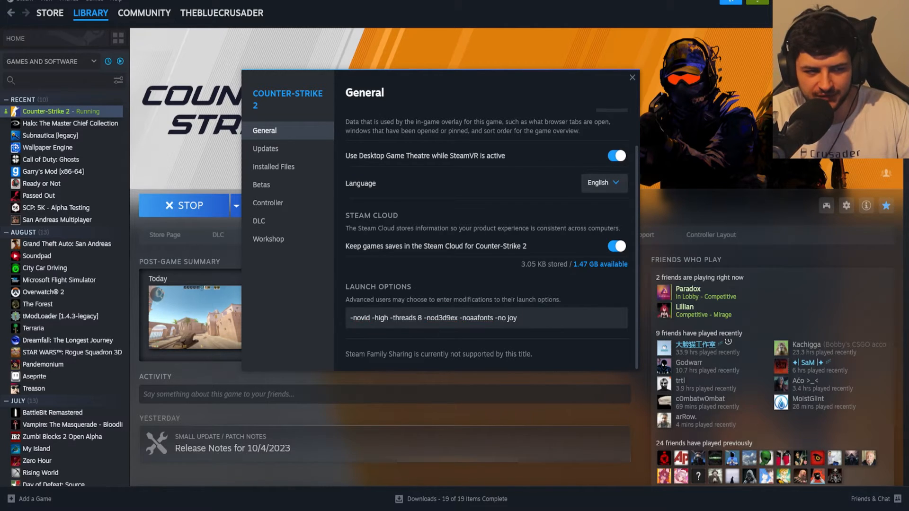
# Close Properties, return to the match and open the developer console with ~
pyautogui.click(632, 77)
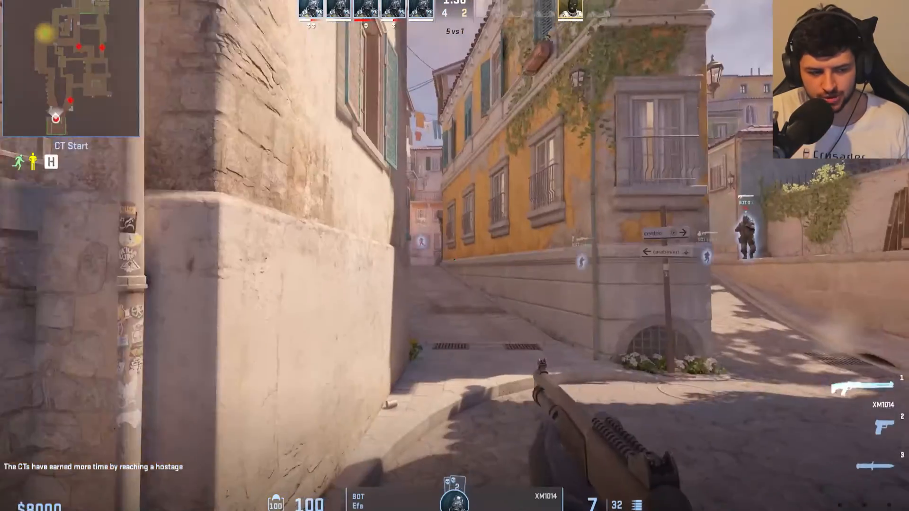
pyautogui.press('`')
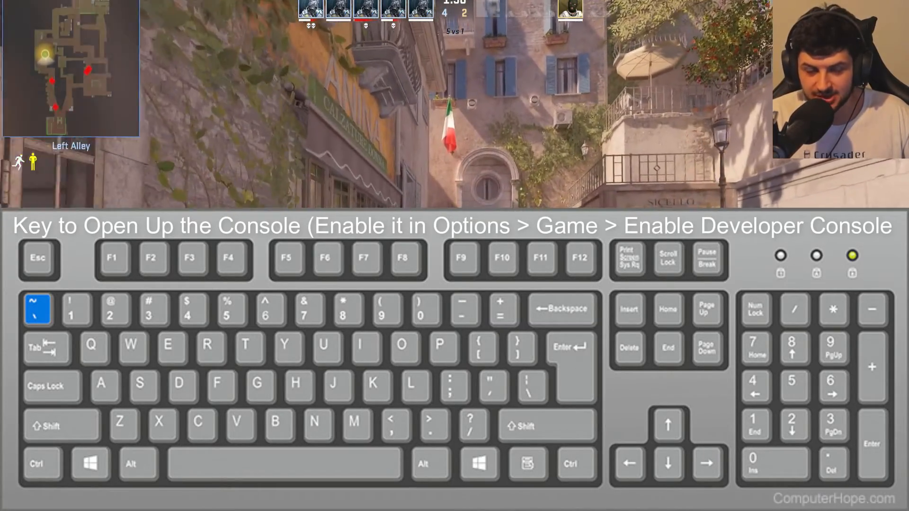
pyautogui.press('`')
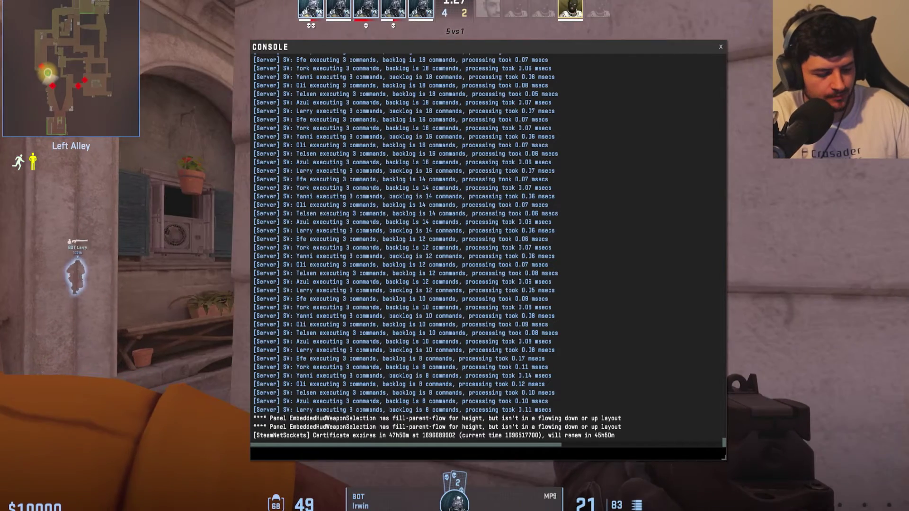
# Enter r_csgo_water_effects false and sv_cheats commands, which are rejected as cheat protected
pyautogui.write('r_AirboatViewDampenDamp')
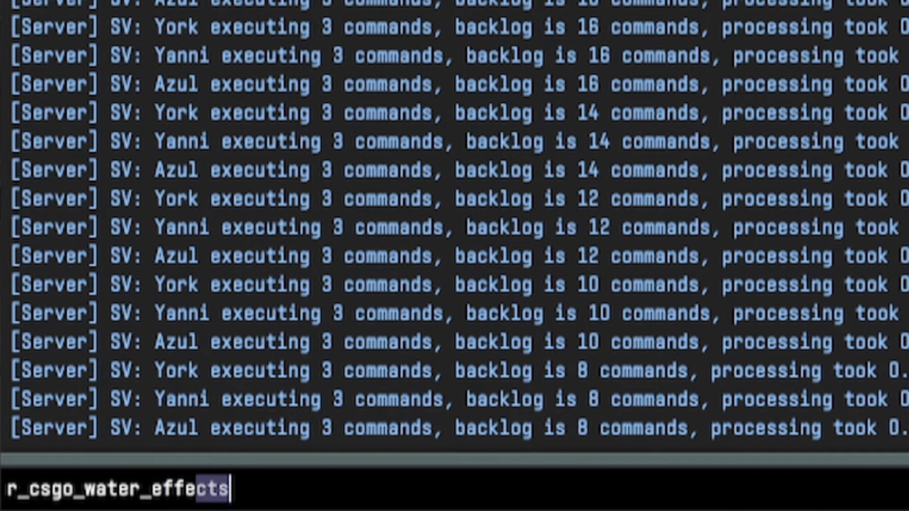
pyautogui.press('Return')
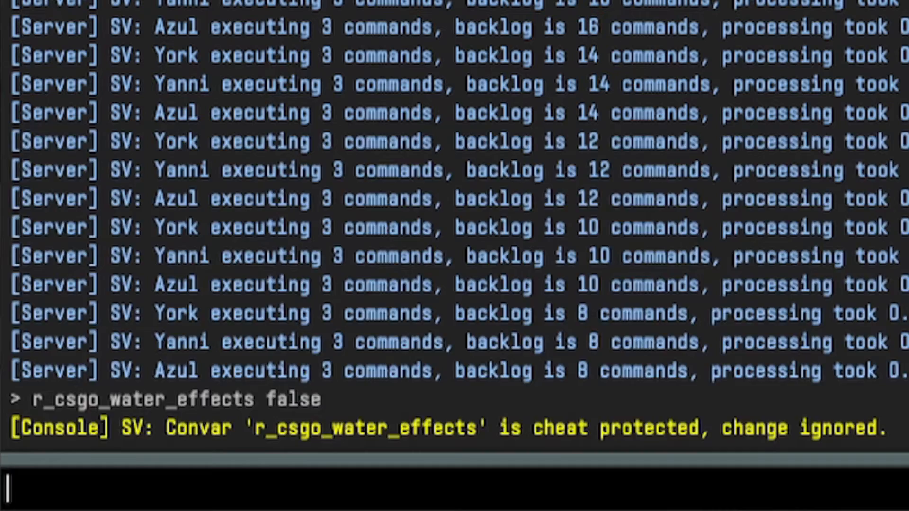
pyautogui.write('sv_cheats')
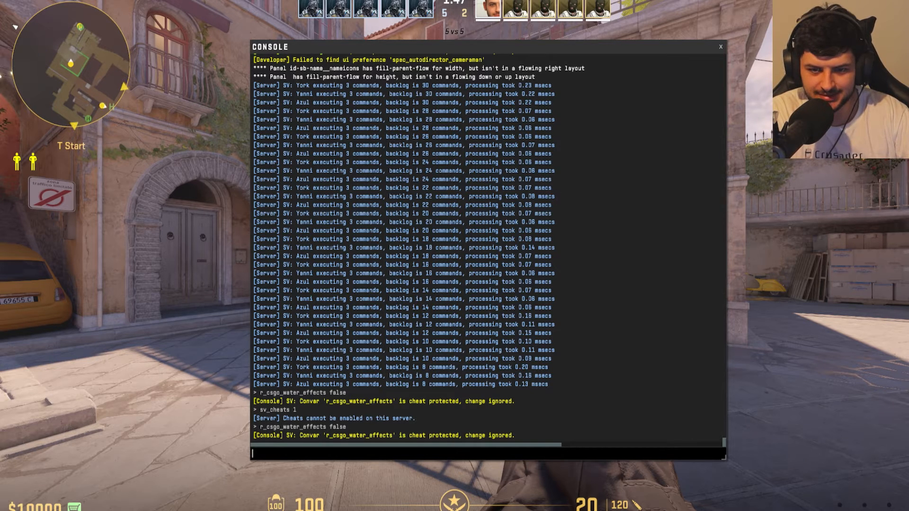
pyautogui.write('r_csgo_water_effects false')
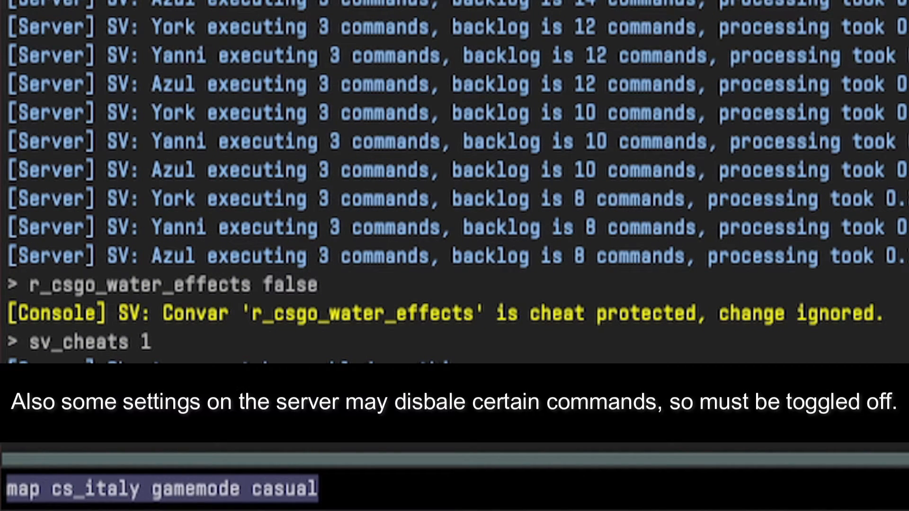
pyautogui.press('ctrl+a')
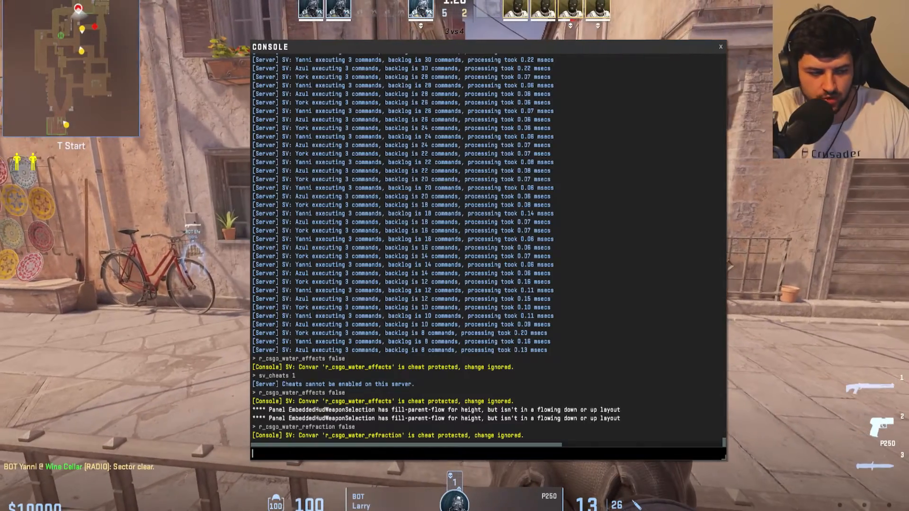
# Toggle r_show_build_info and set r_fullscreen_gamma to 2.6, then back to 2.2
pyautogui.write('r_AirboatViewDampenDamp')
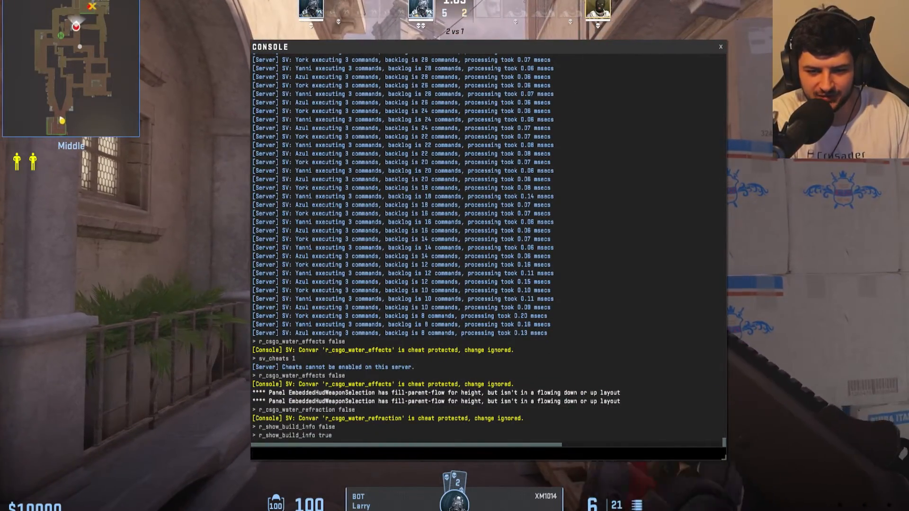
pyautogui.write('r_fullscreen_gamma 2.200000')
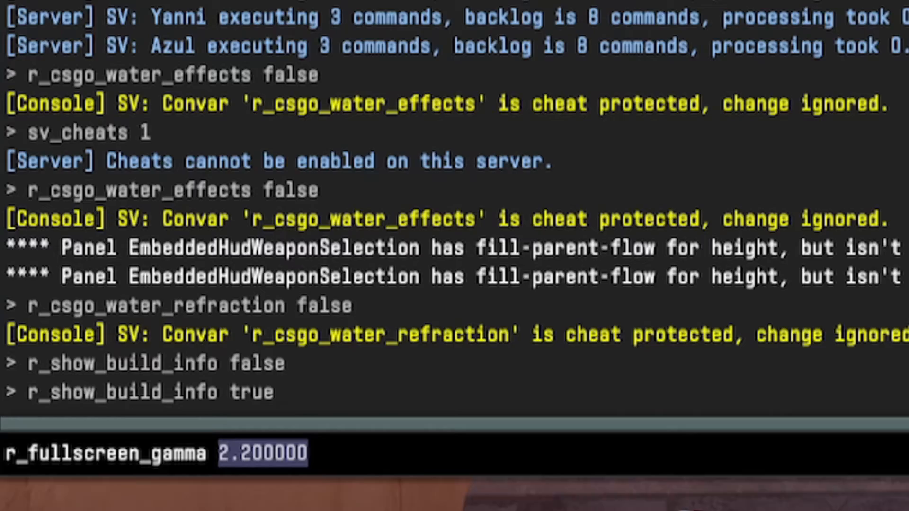
pyautogui.press('Backspace')
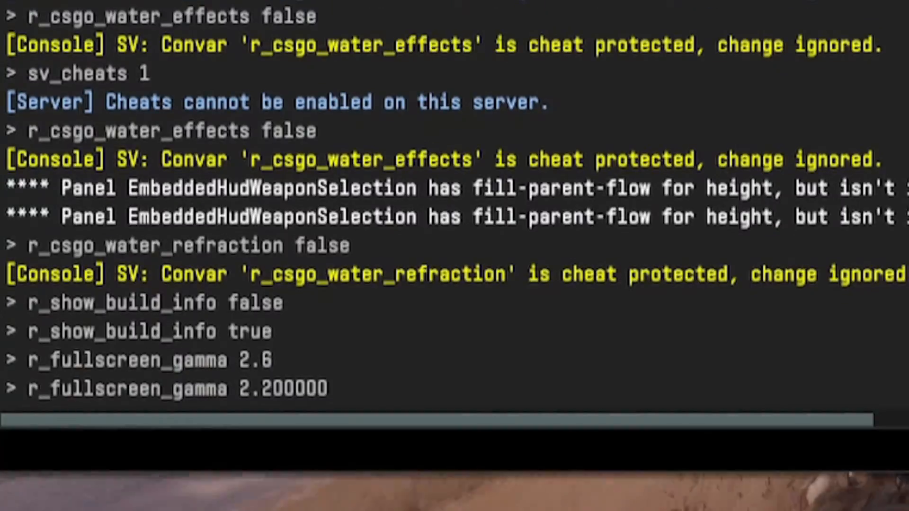
pyautogui.write('viewmodel_always_on')
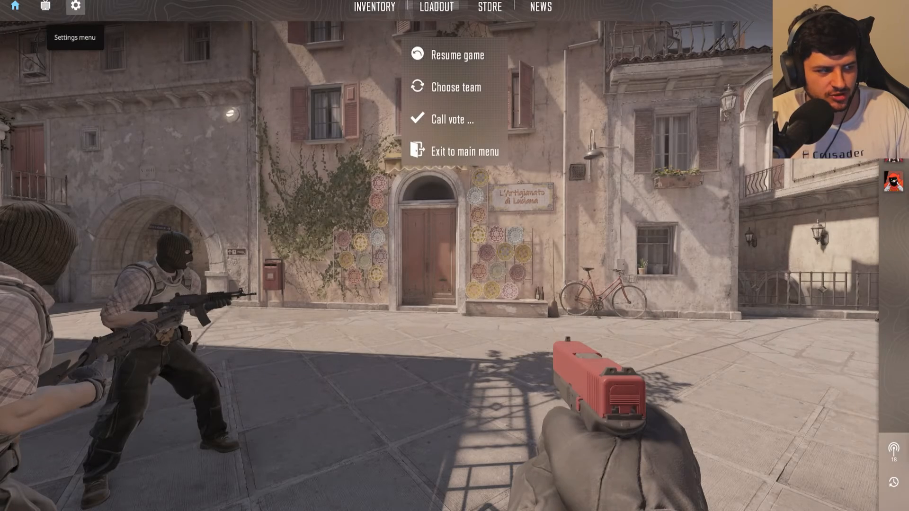
# Open the Advanced Video settings page listing the current High preset values
pyautogui.click(75, 6)
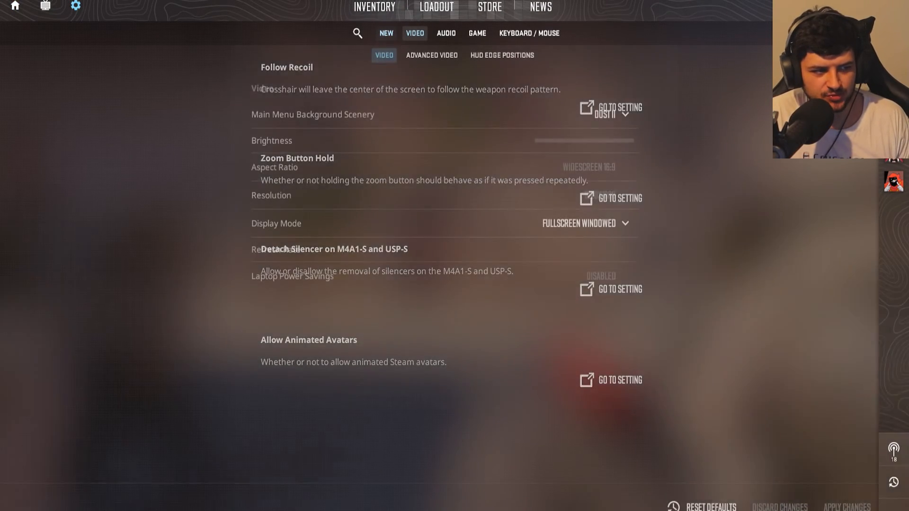
pyautogui.click(431, 55)
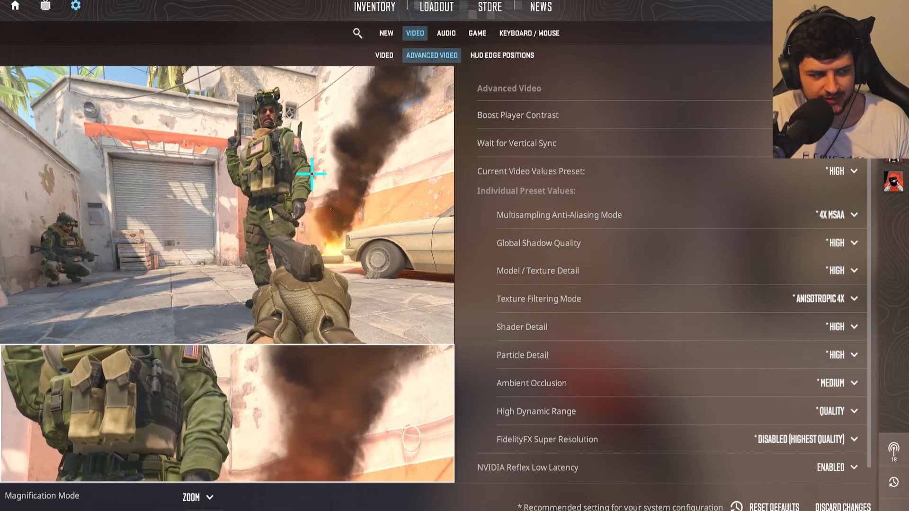
pyautogui.moveTo(517, 114)
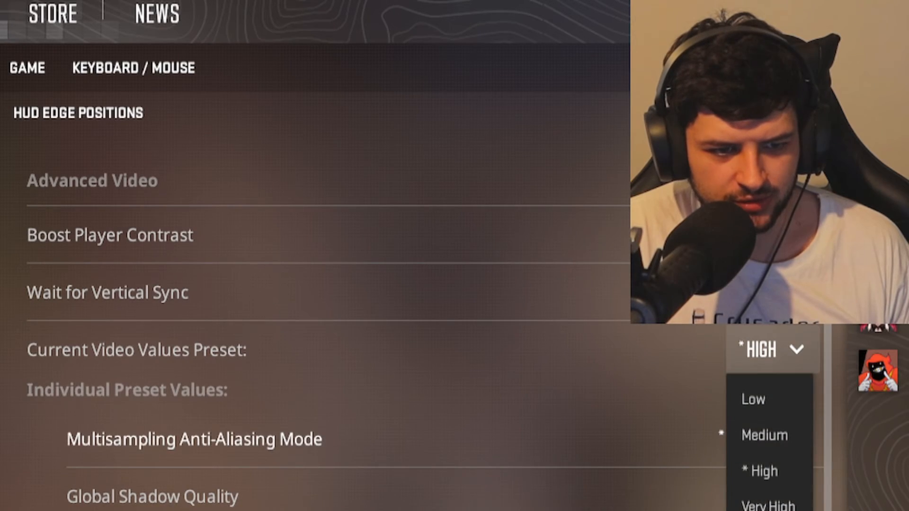
# Pick the Low video values preset, then switch it to Medium
pyautogui.click(751, 399)
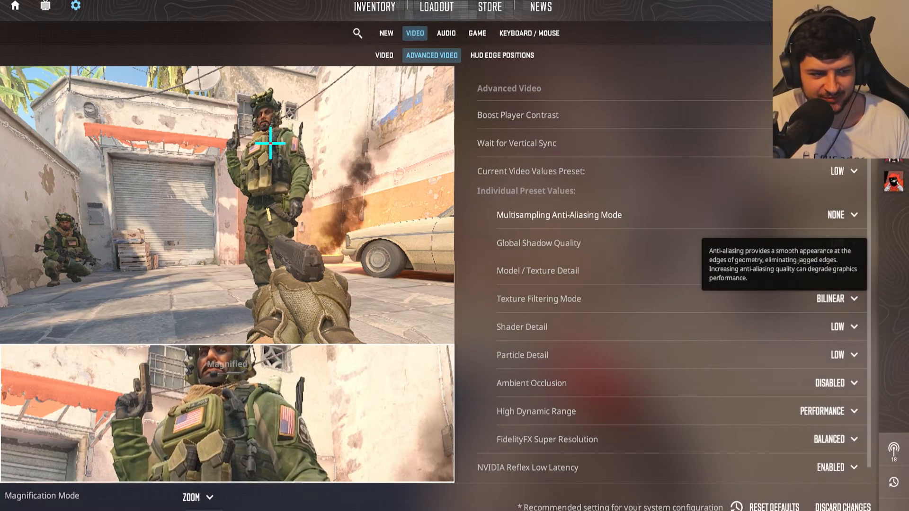
pyautogui.moveTo(516, 143)
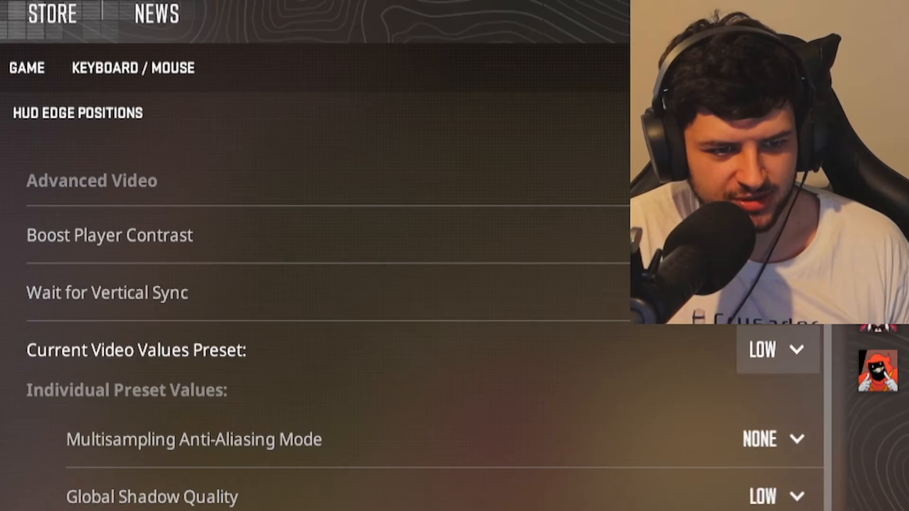
pyautogui.click(777, 349)
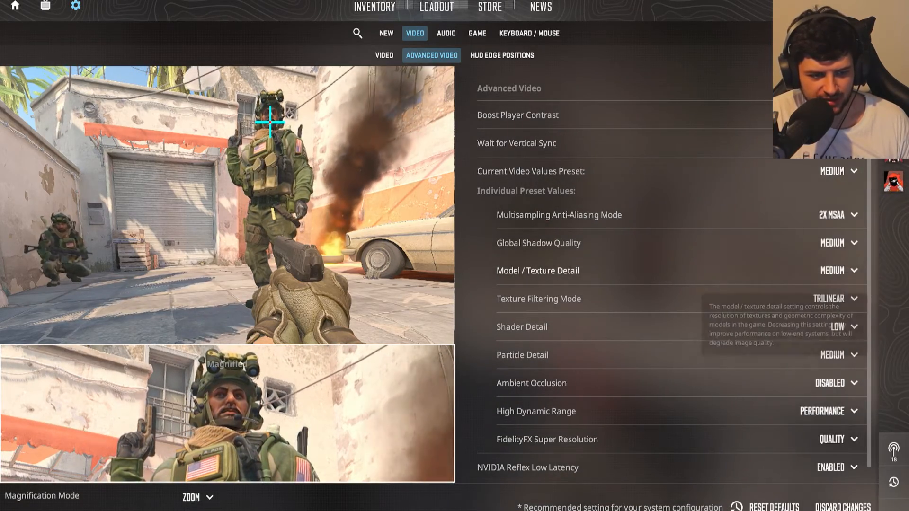
pyautogui.moveTo(538, 299)
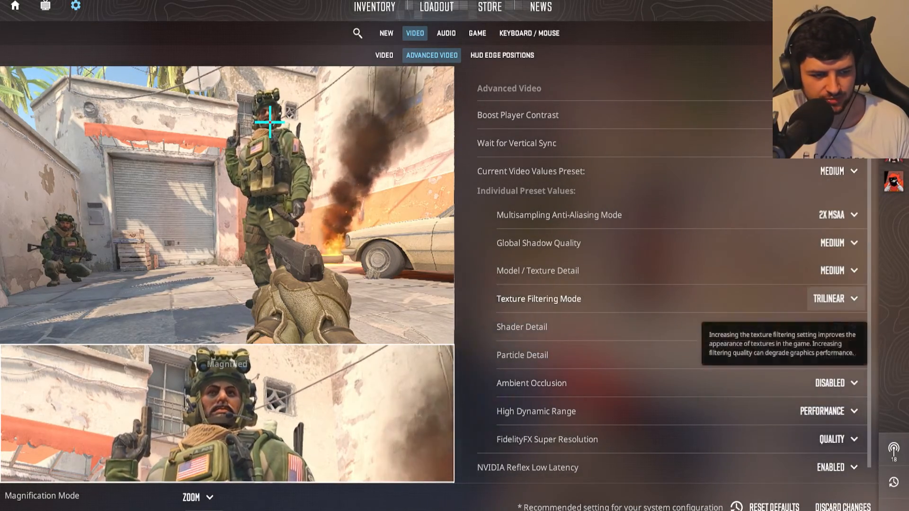
# Set CMAA2 anti-aliasing, Low model/texture and shader detail, and Performance HDR
pyautogui.click(835, 171)
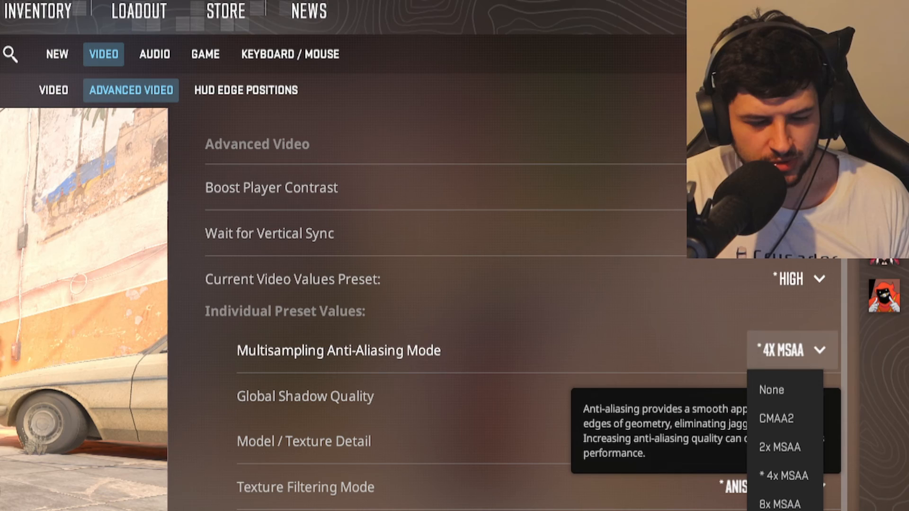
pyautogui.click(774, 418)
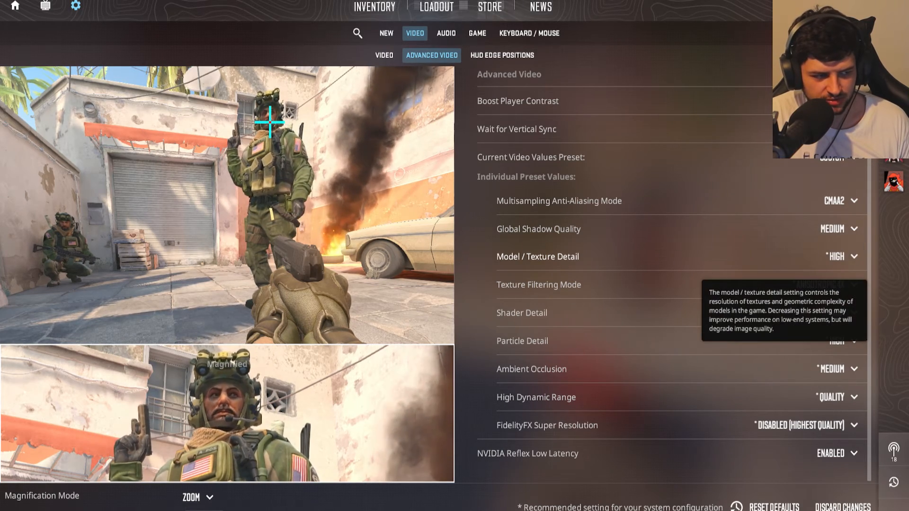
pyautogui.moveTo(538, 284)
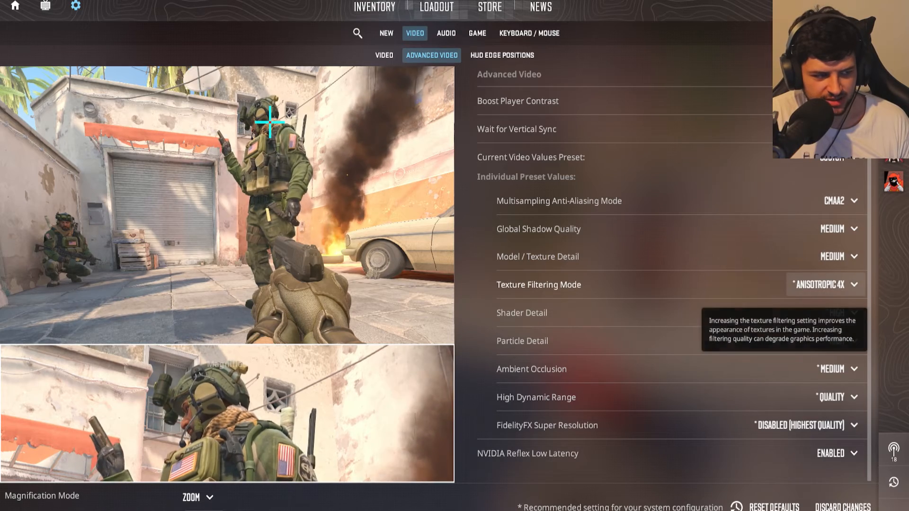
pyautogui.click(837, 257)
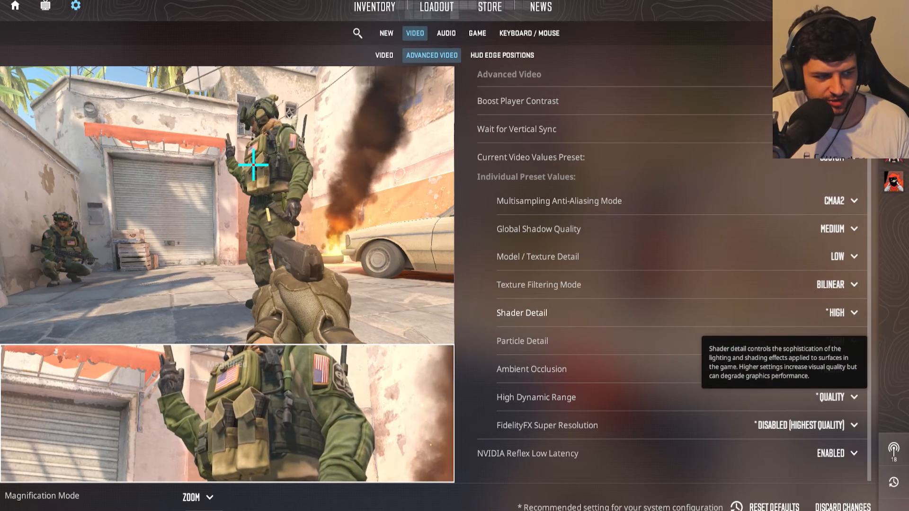
pyautogui.click(841, 313)
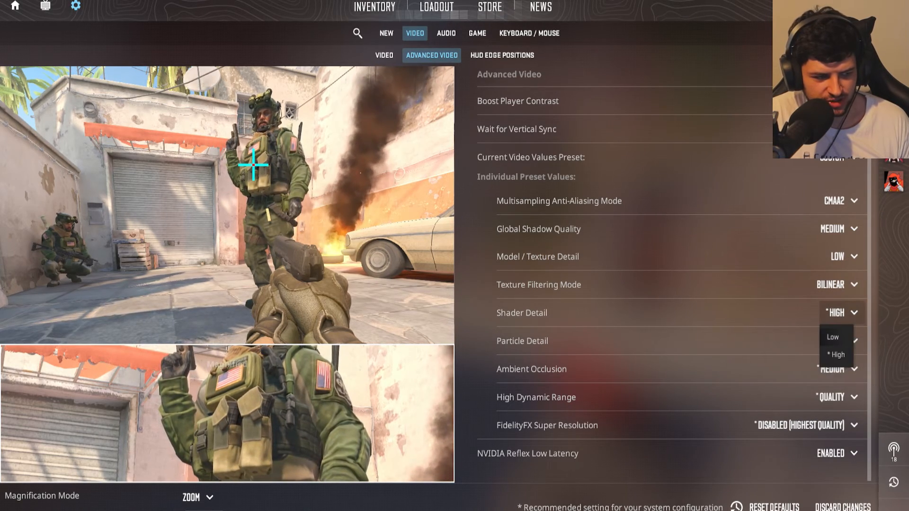
pyautogui.click(837, 336)
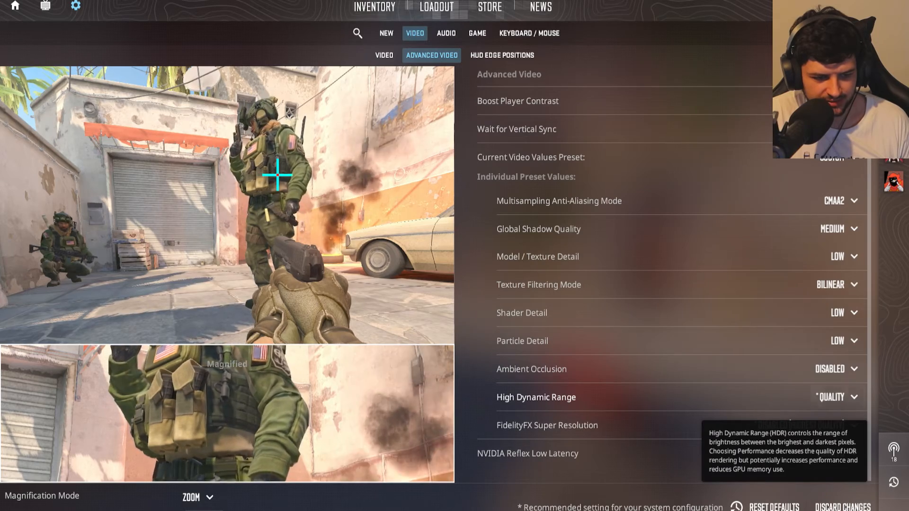
pyautogui.click(822, 397)
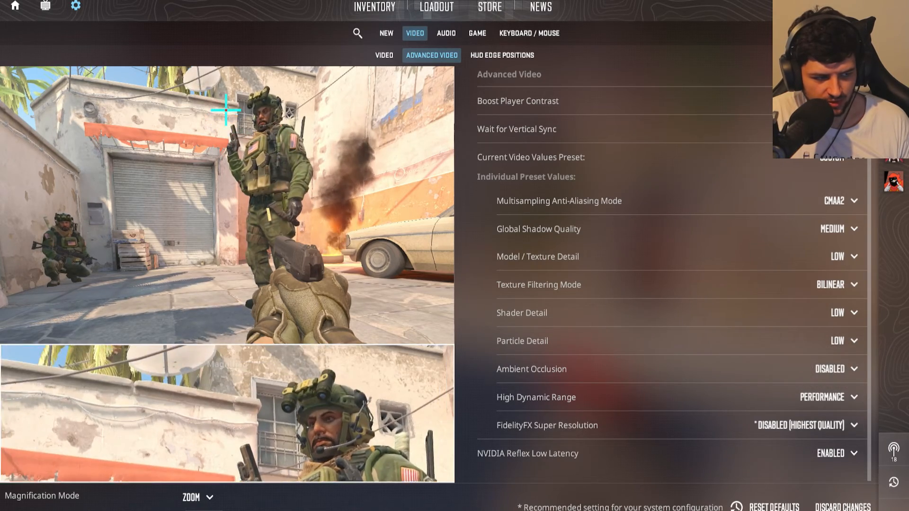
pyautogui.moveTo(547, 425)
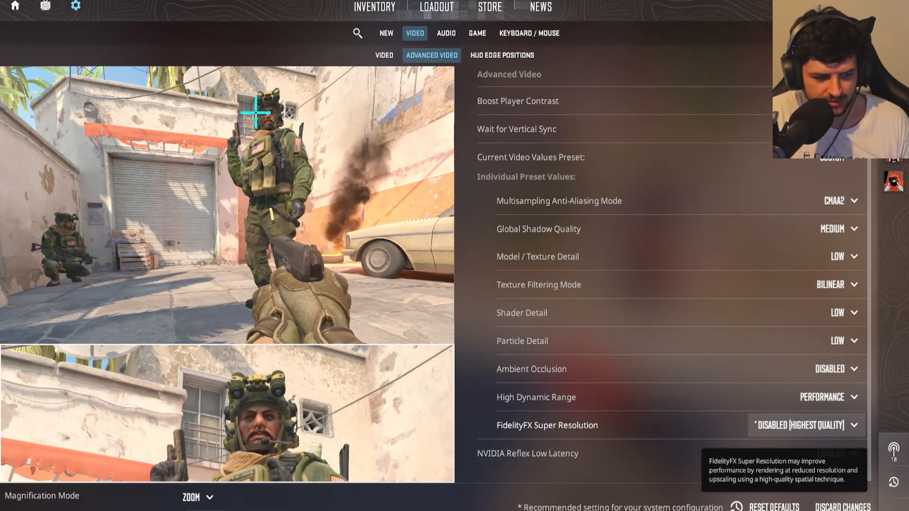
pyautogui.click(803, 426)
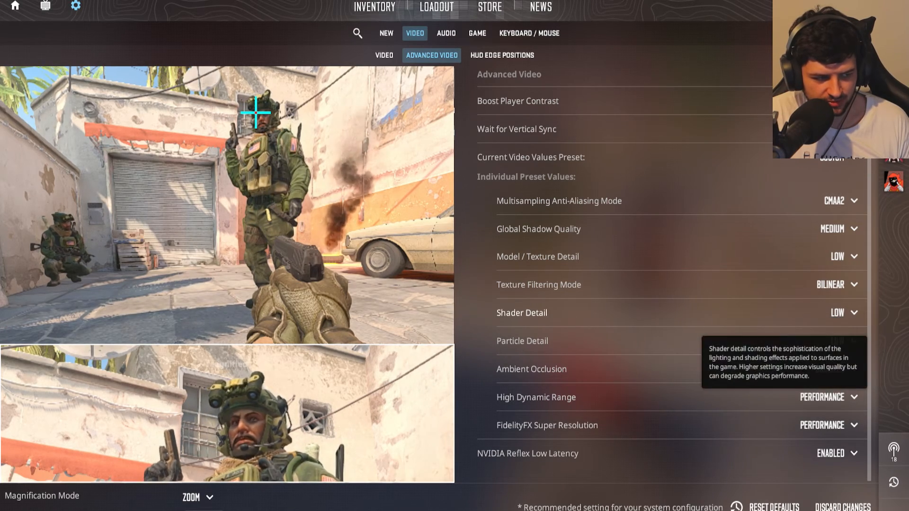
pyautogui.moveTo(527, 453)
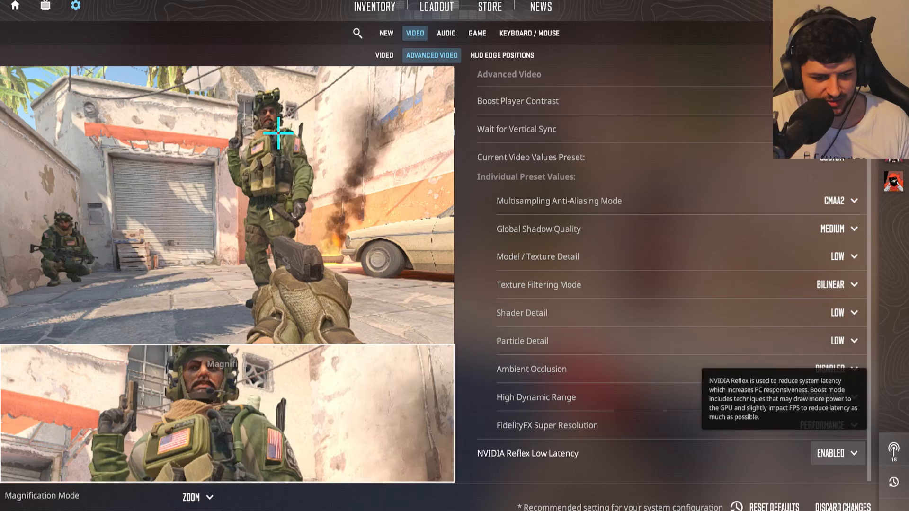
pyautogui.moveTo(546, 425)
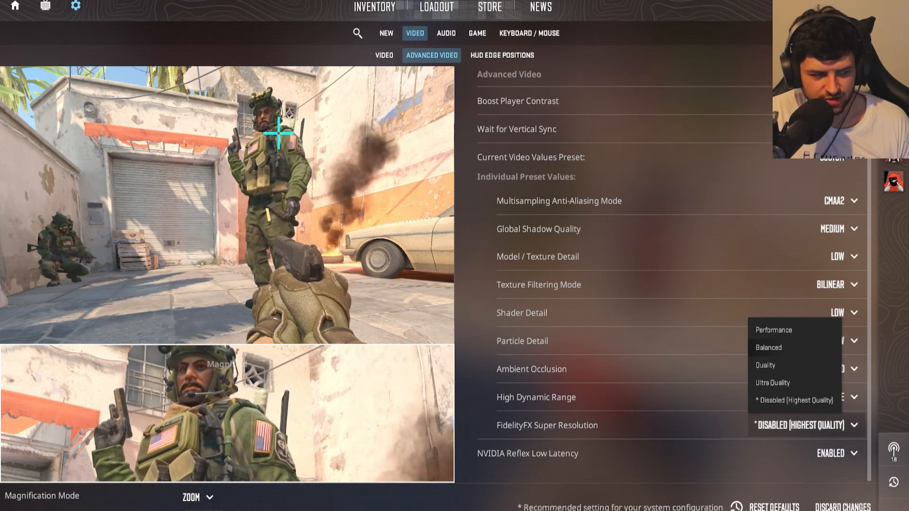
pyautogui.click(773, 330)
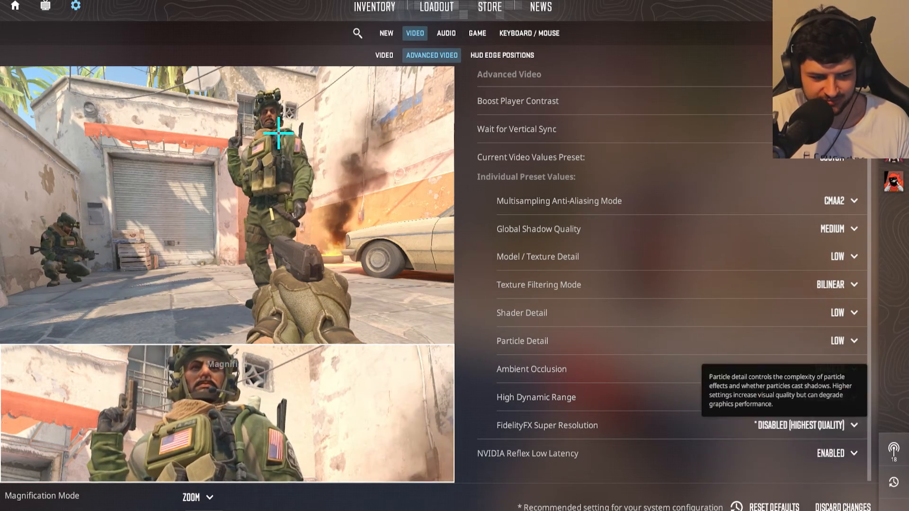
pyautogui.moveTo(527, 454)
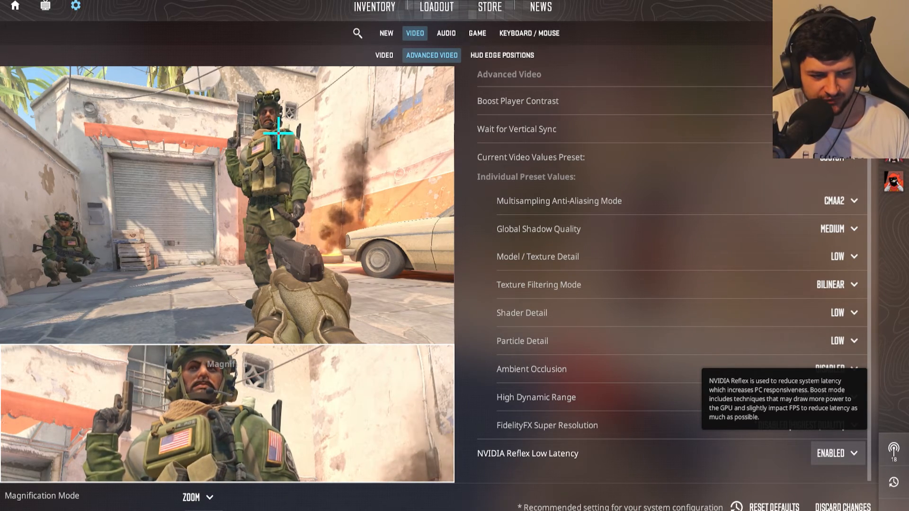
pyautogui.click(836, 454)
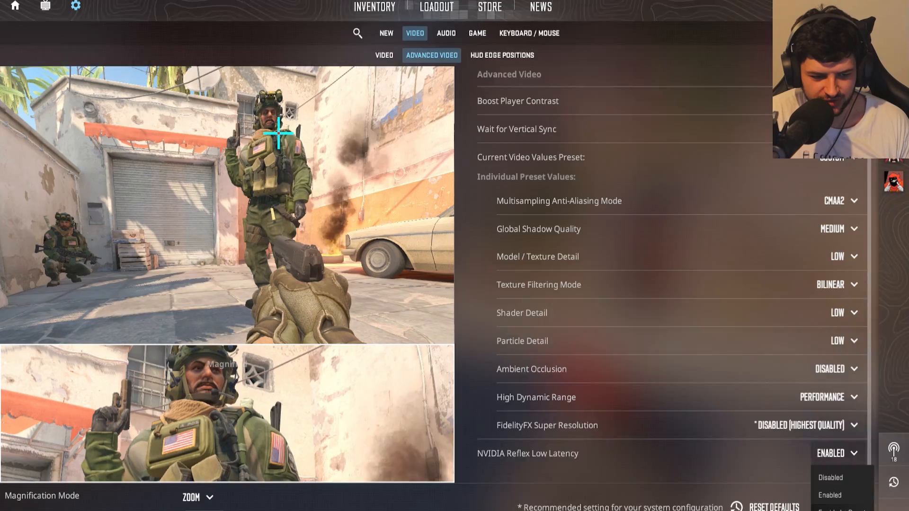
pyautogui.click(830, 494)
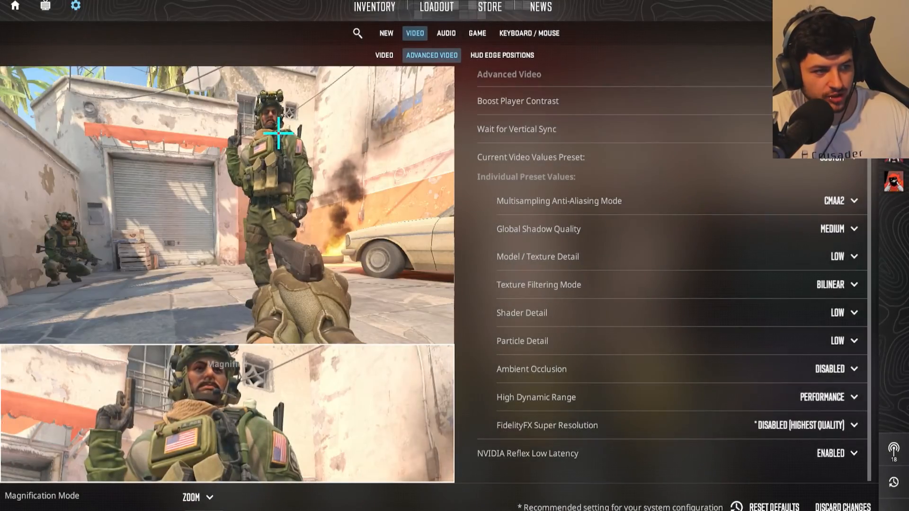
pyautogui.click(384, 55)
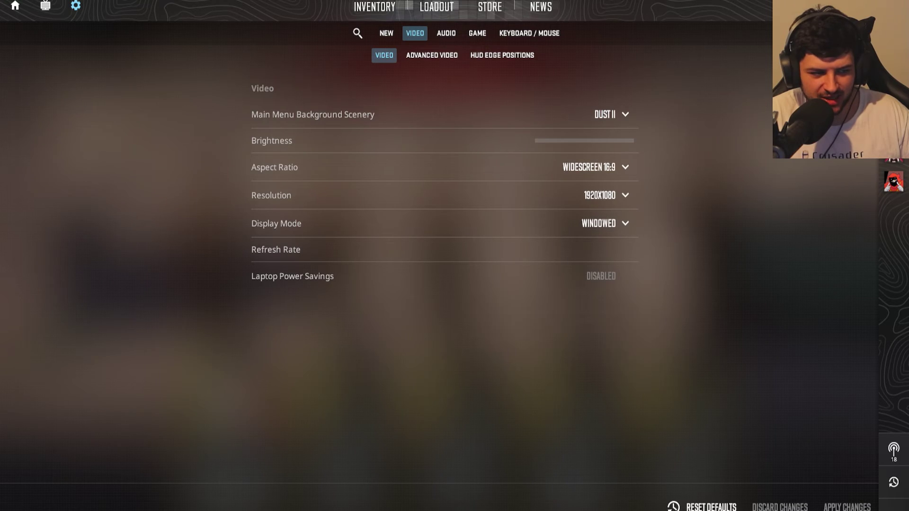
# Switch to the basic Video sub-tab showing 1920x1080 windowed mode
pyautogui.click(431, 55)
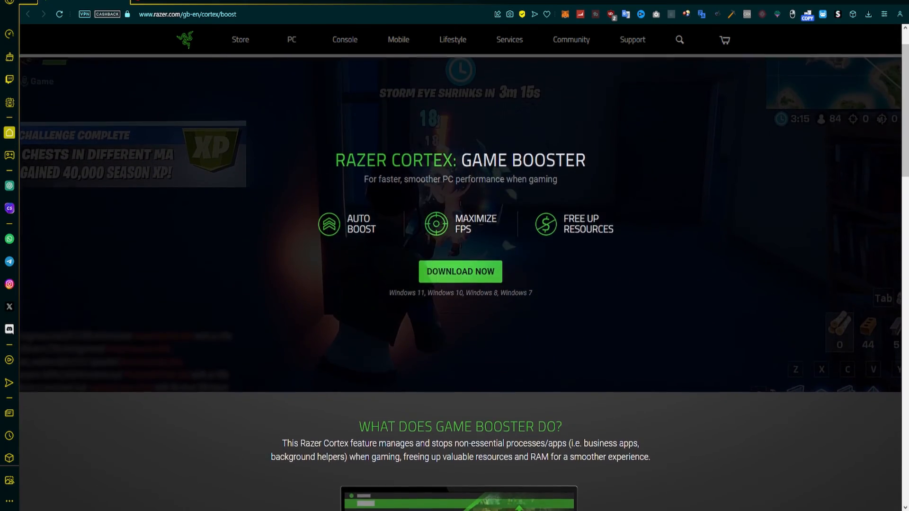
# Scroll through the Razer Cortex and iTop game booster download pages in Opera GX
pyautogui.scroll(-3)
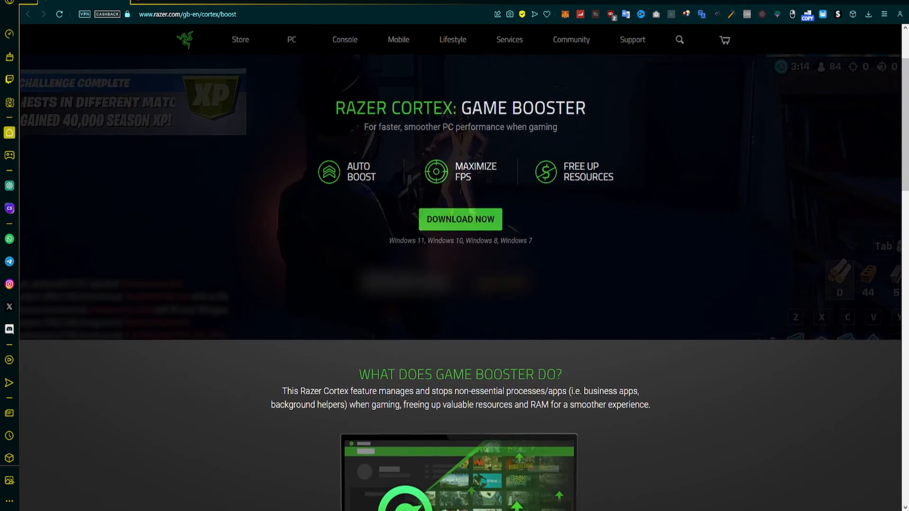
pyautogui.scroll(-3)
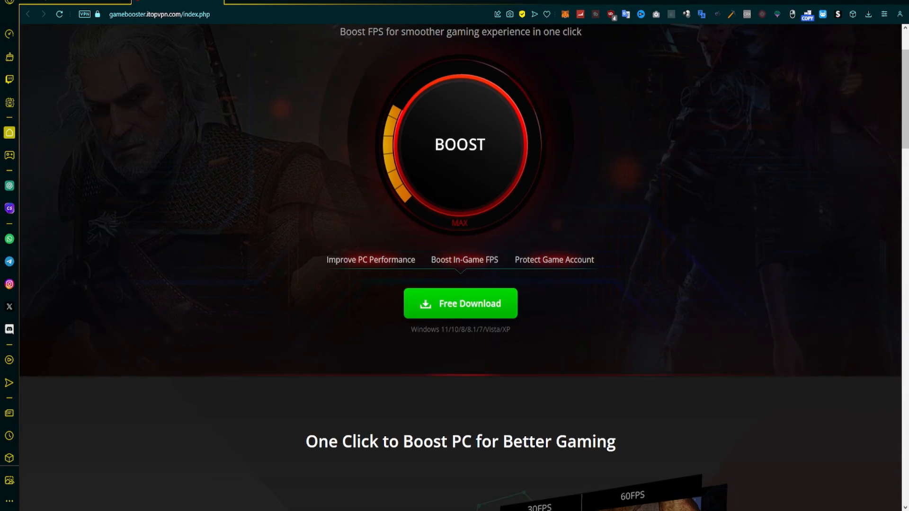
pyautogui.scroll(-3)
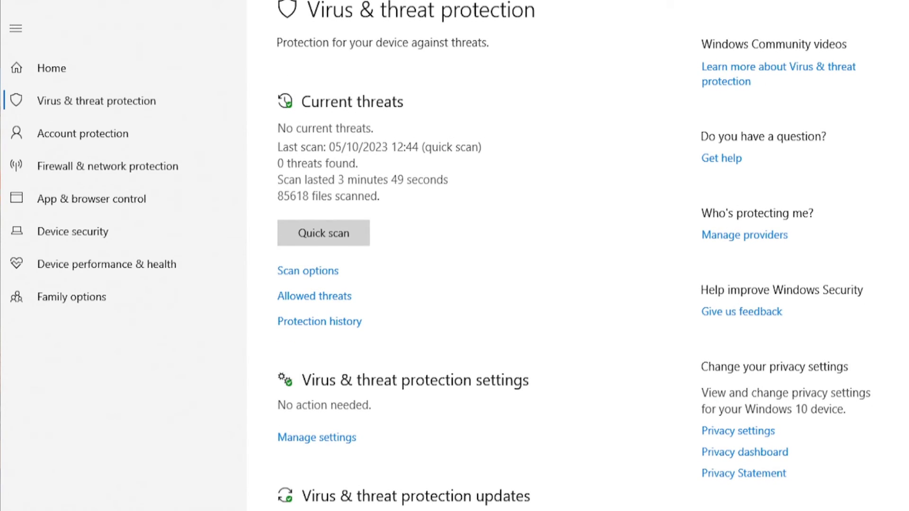
# Switch Real-time protection off under Virus & threat protection settings, leaving cloud-delivered protection on
pyautogui.click(316, 436)
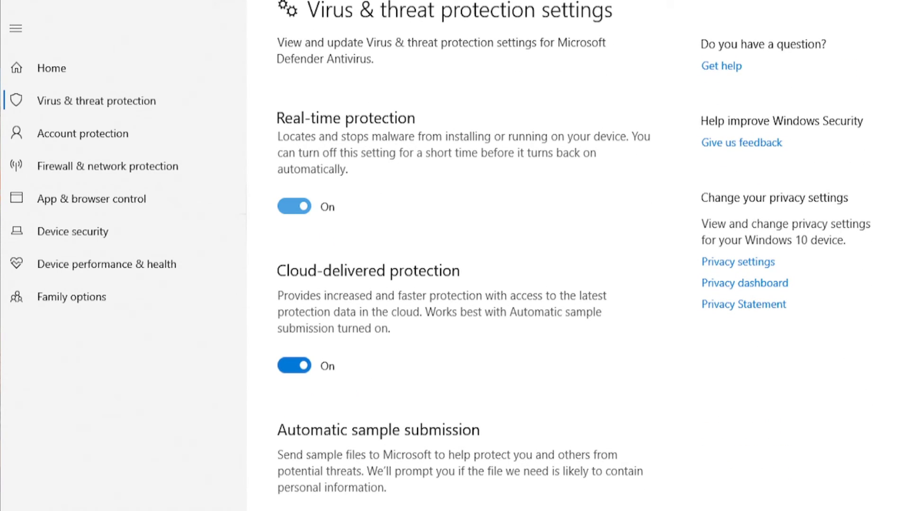
pyautogui.click(294, 206)
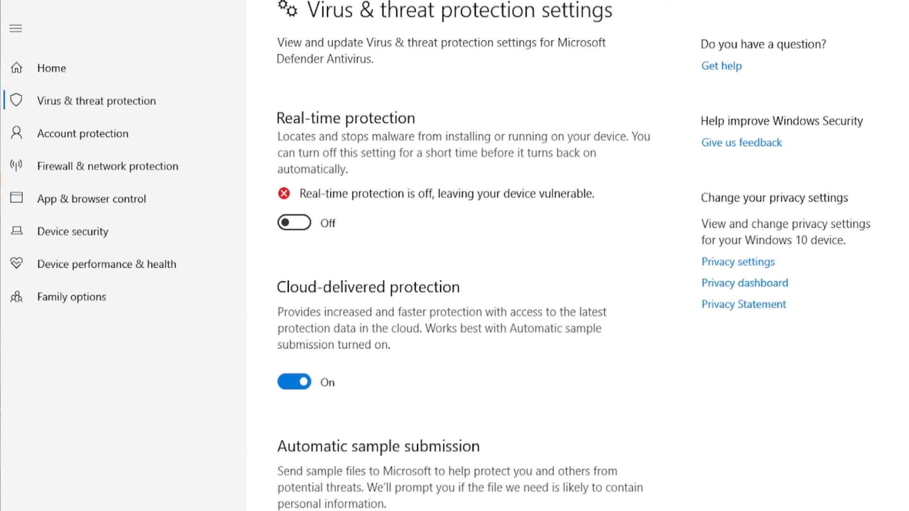